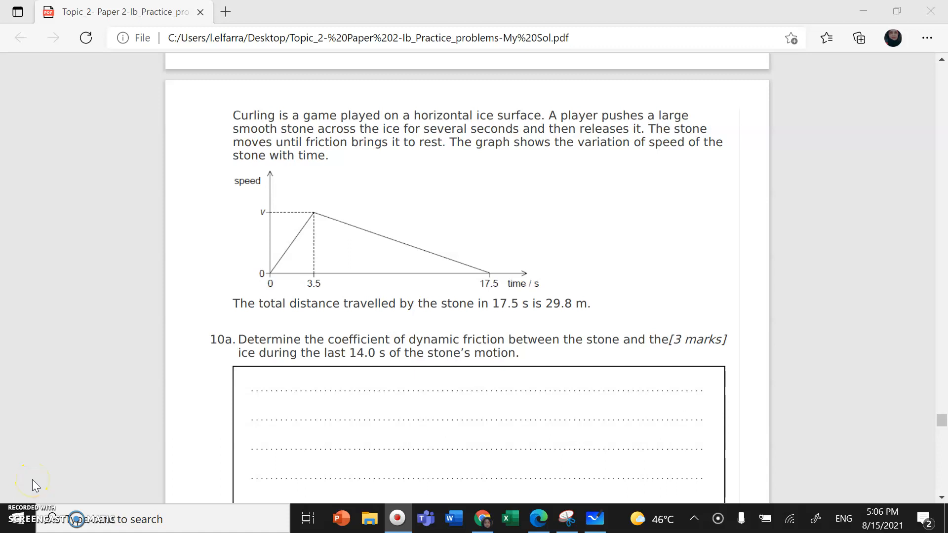
mouse_move(35, 485)
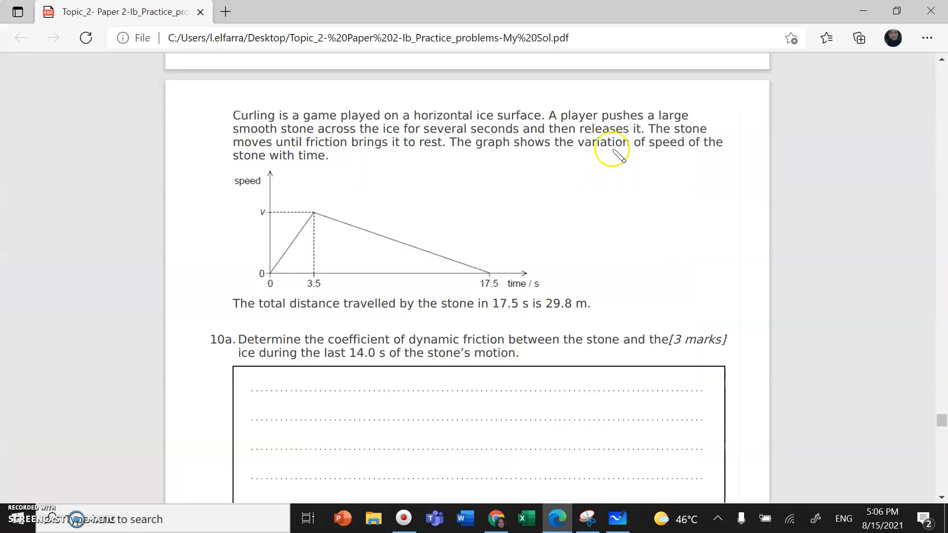
mouse_move(269, 156)
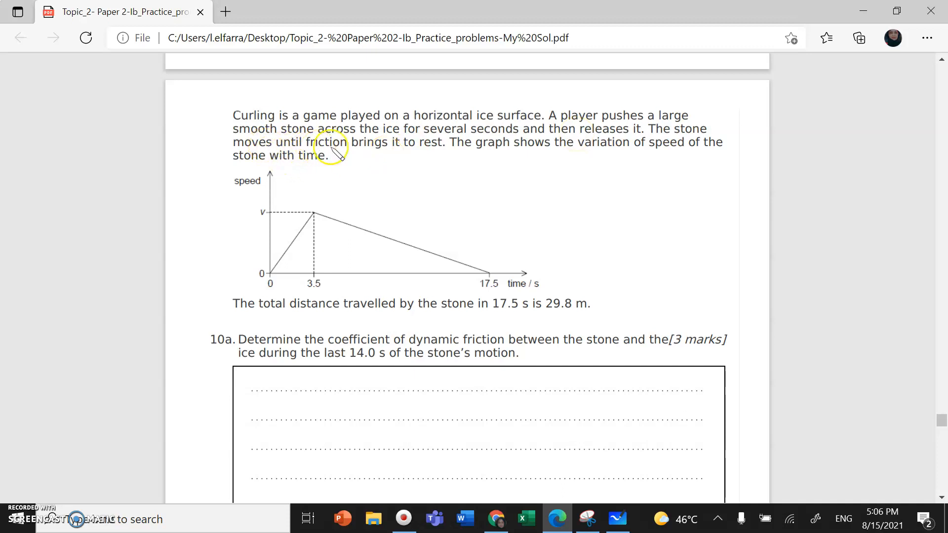
mouse_move(424, 148)
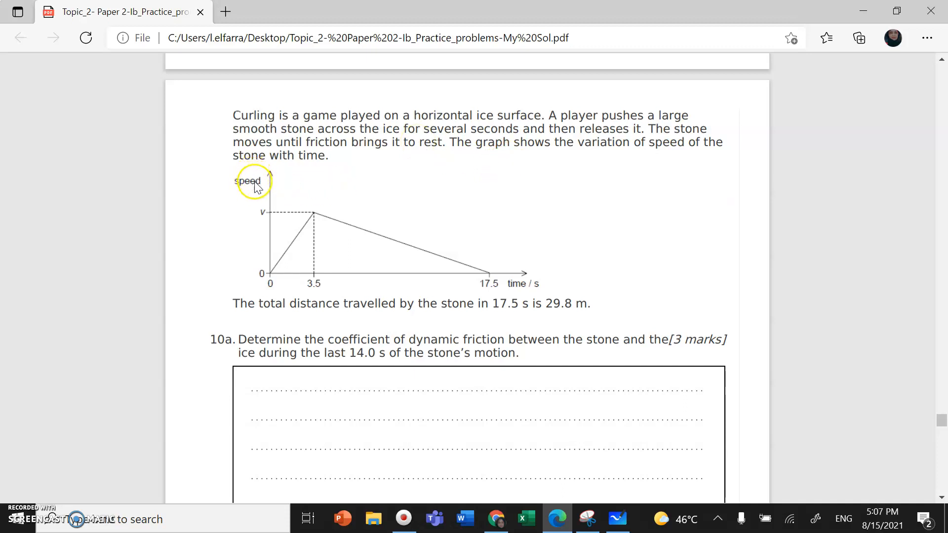
mouse_move(252, 193)
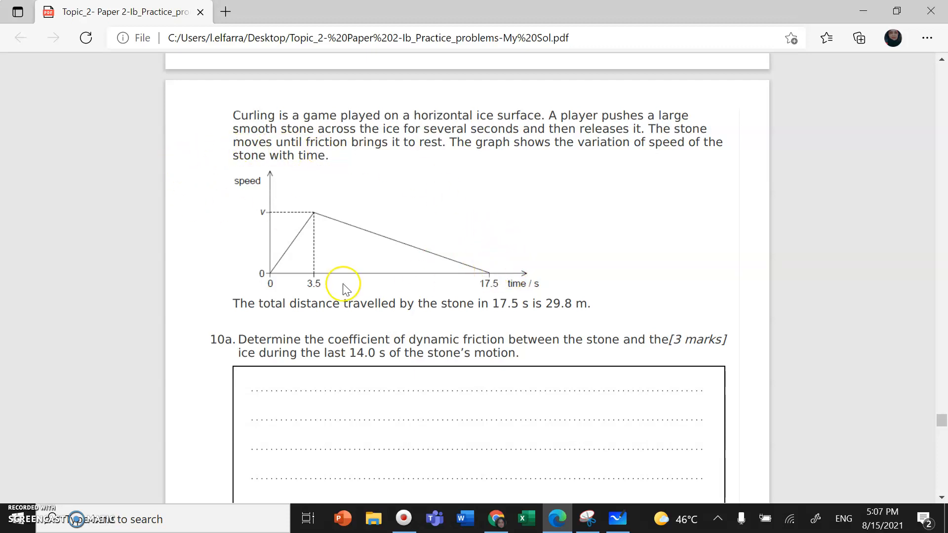
mouse_move(307, 219)
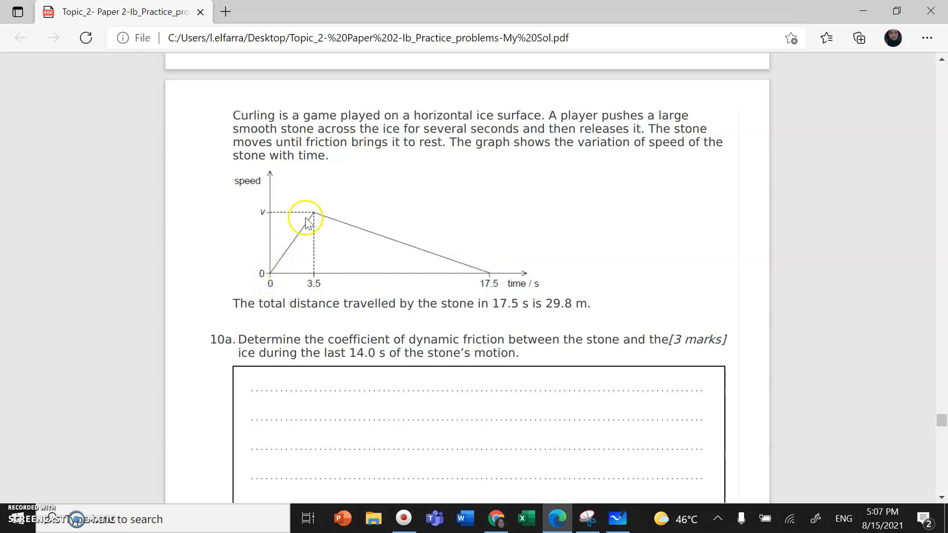
mouse_move(441, 251)
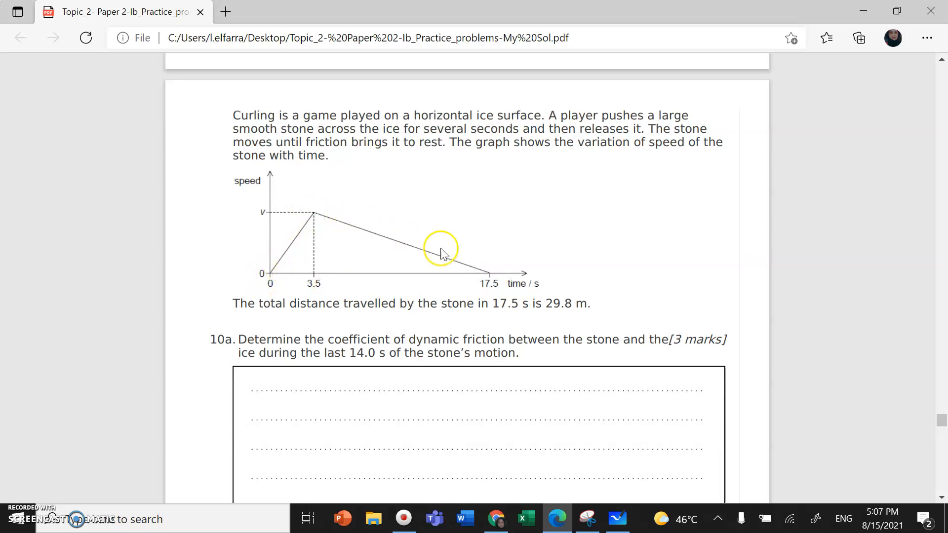
mouse_move(489, 279)
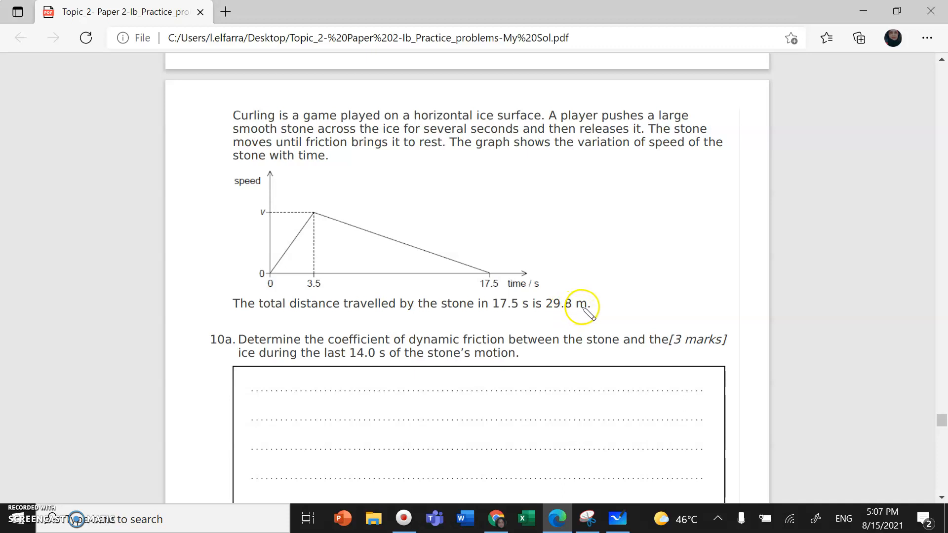
mouse_move(514, 327)
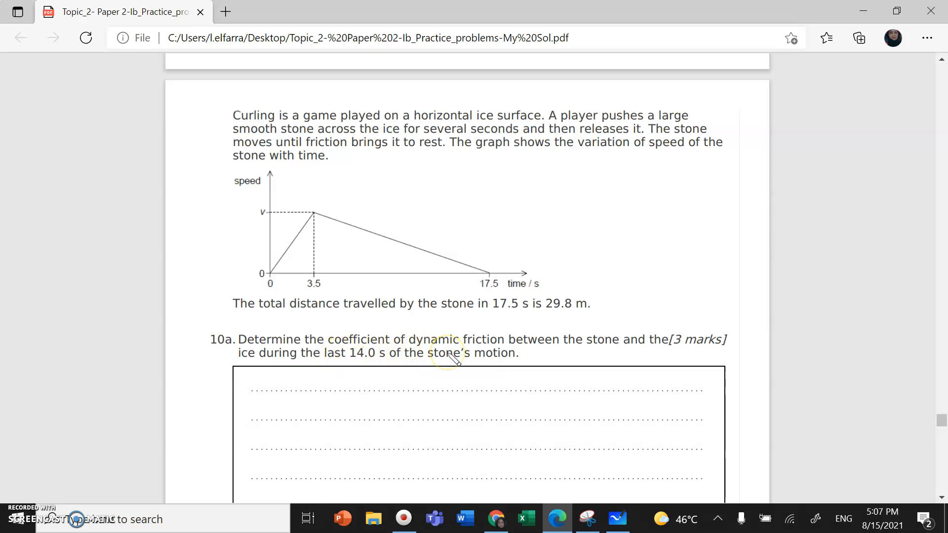
Draw a double-headed arrow under the time axis from 3.5 s to 17.5 s labelled '14 sec'.
scroll(down, 3)
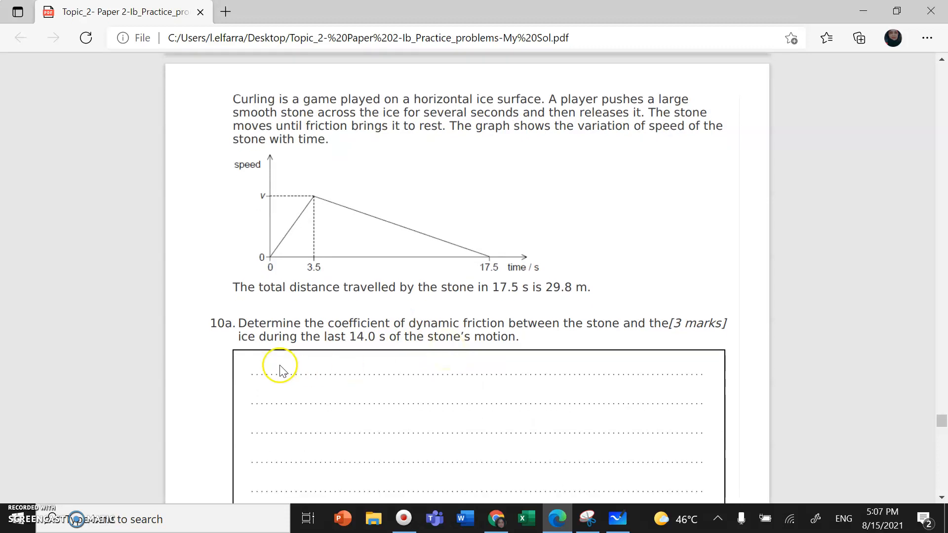
mouse_move(353, 347)
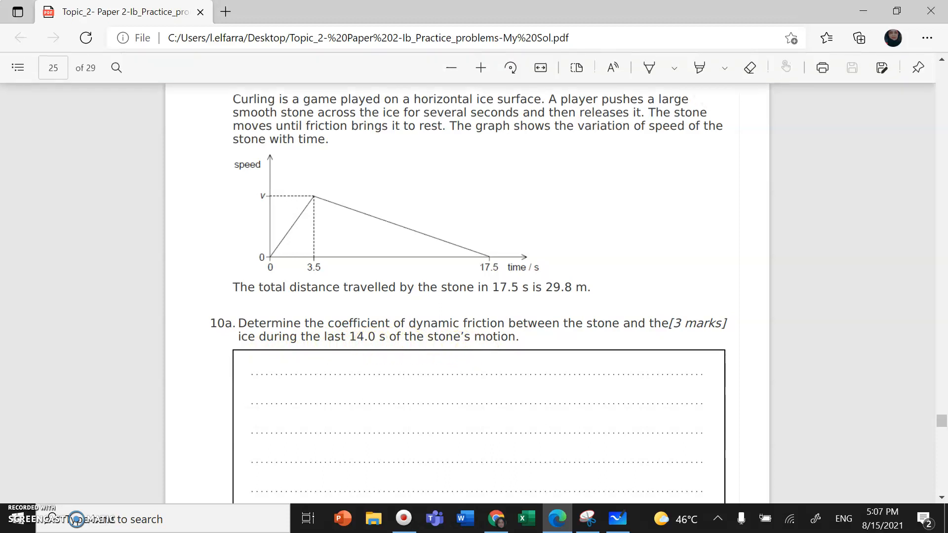
drag(327, 266, 444, 271)
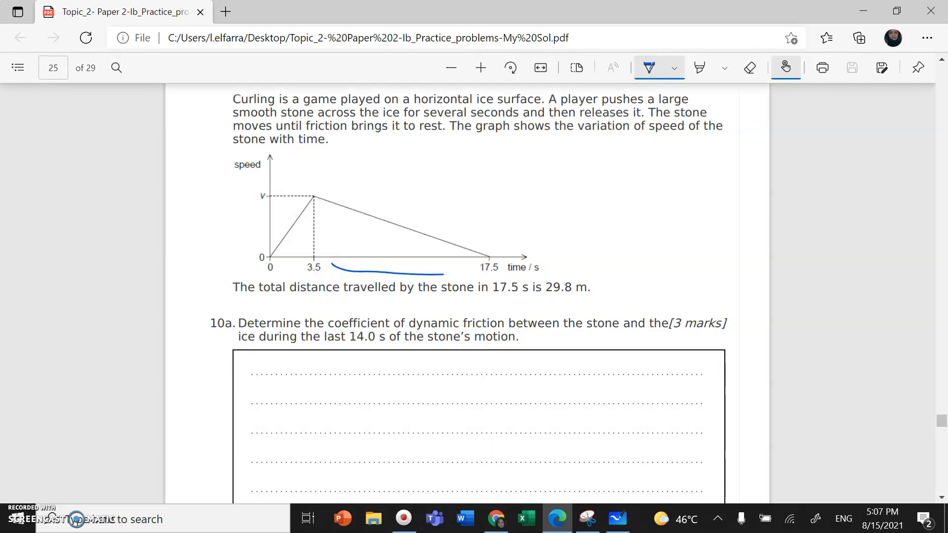
drag(324, 272, 475, 273)
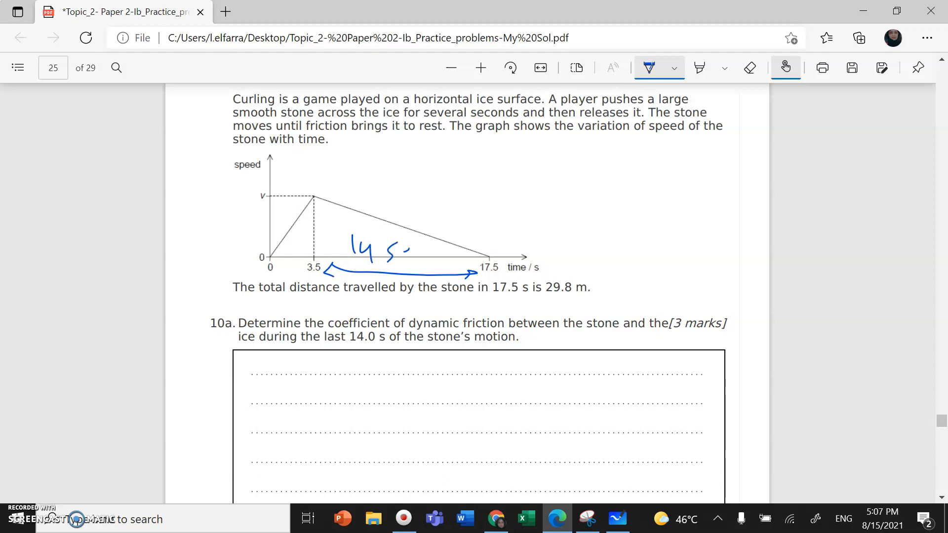
drag(393, 254, 429, 257)
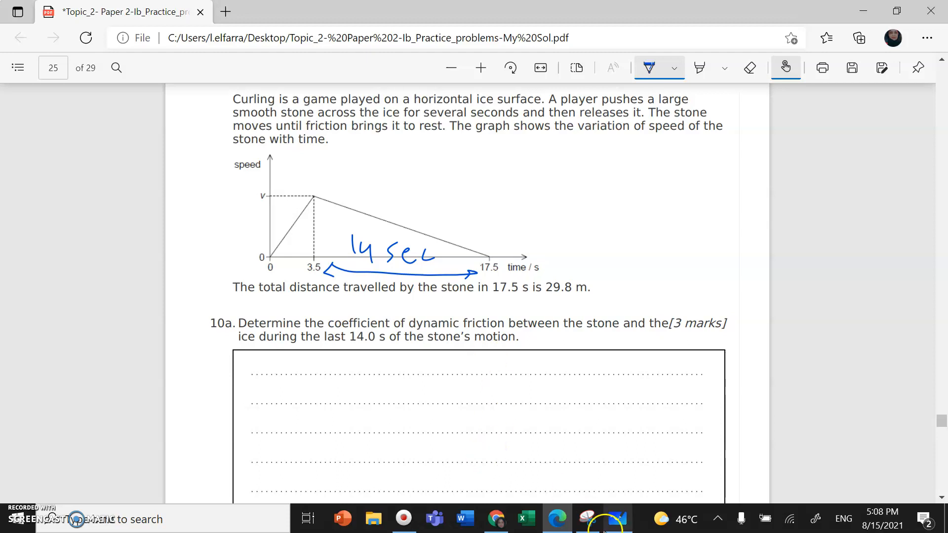
On the whiteboard, write f = ma and a = Δv/Δt as the starting relations.
click(616, 518)
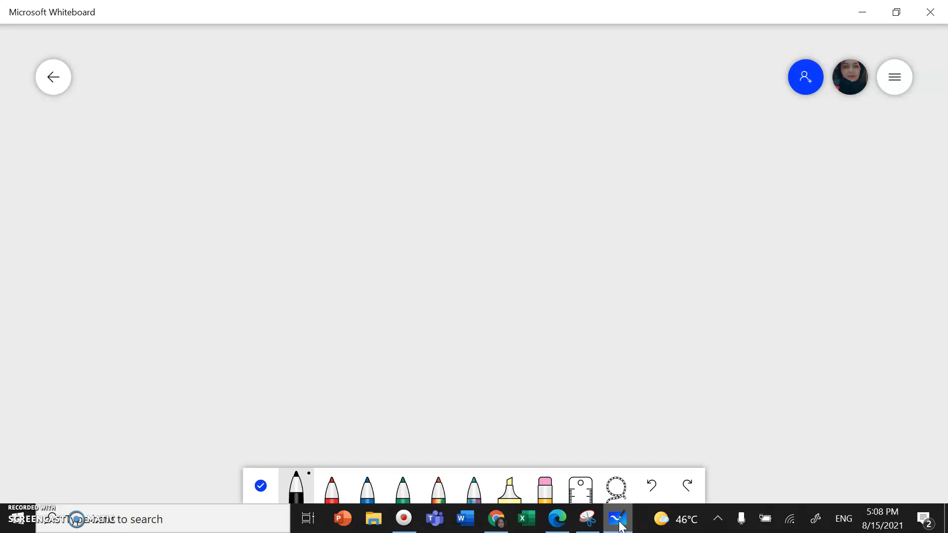
drag(154, 37, 151, 109)
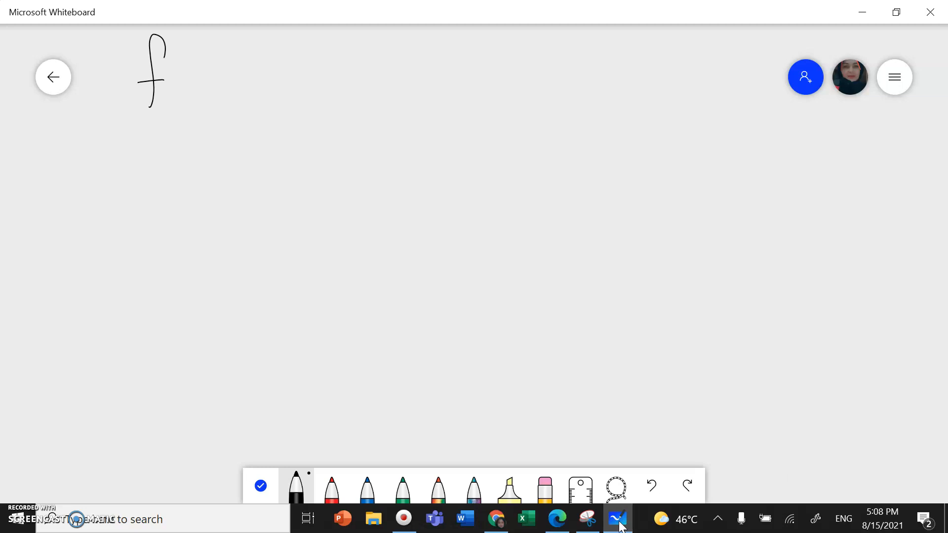
drag(182, 84, 254, 79)
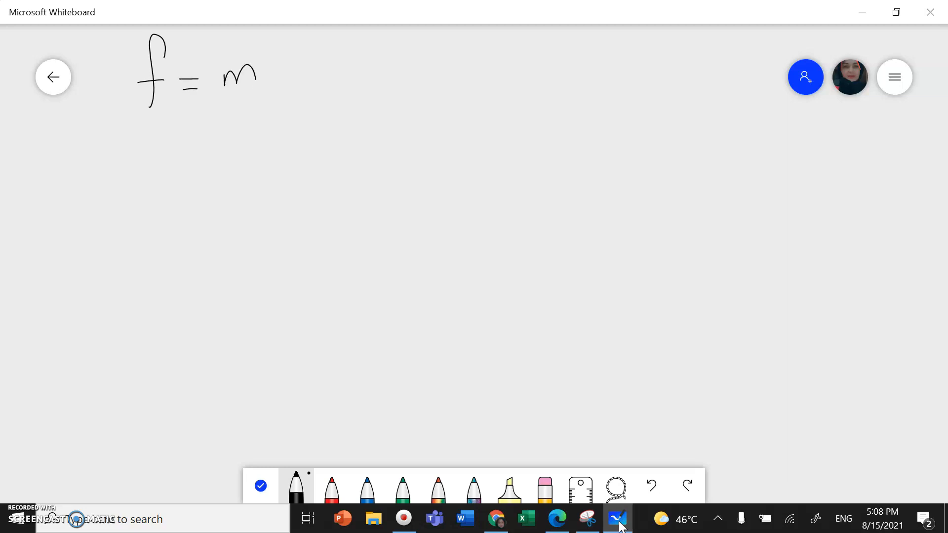
drag(285, 66, 305, 91)
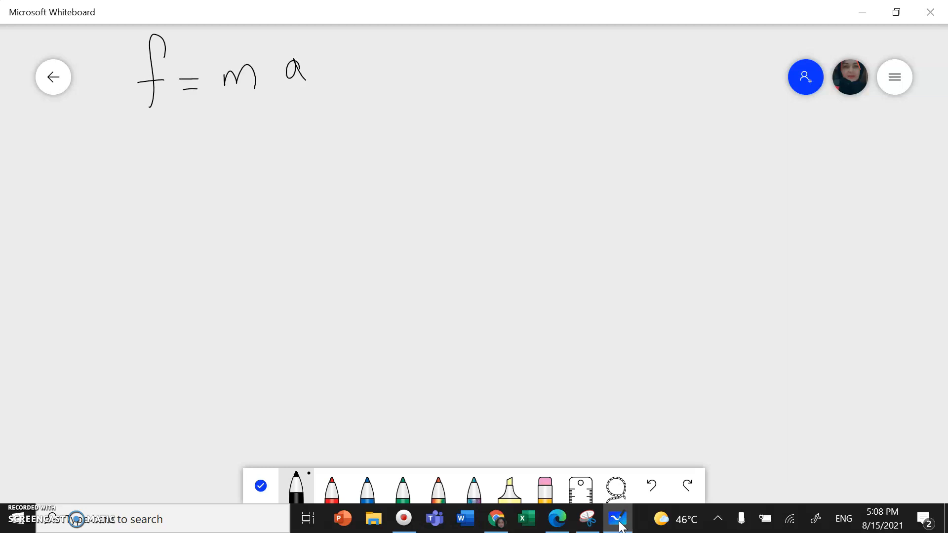
drag(457, 54, 471, 70)
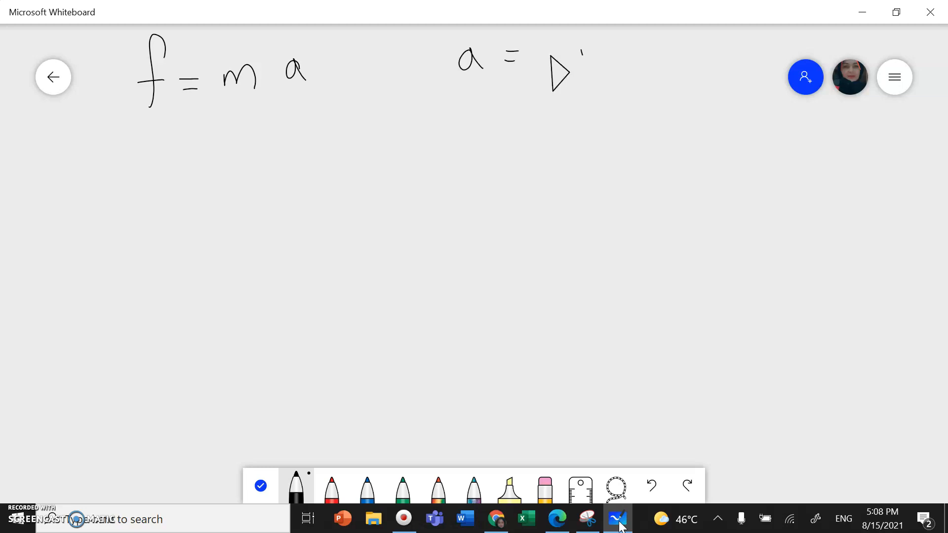
drag(556, 60, 580, 139)
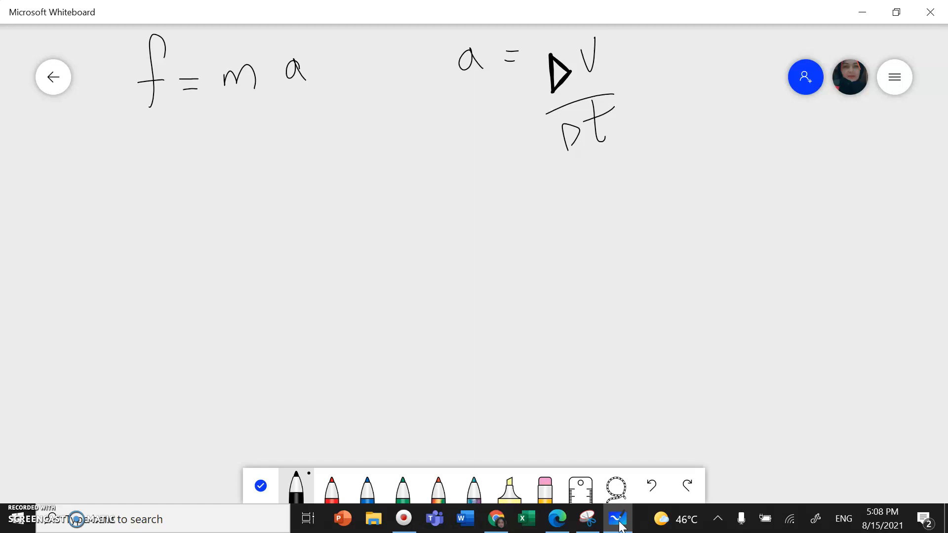
Work out the speed v = d/t = 2(29.8)/17.5 = 3.41 m s⁻¹.
drag(112, 163, 157, 194)
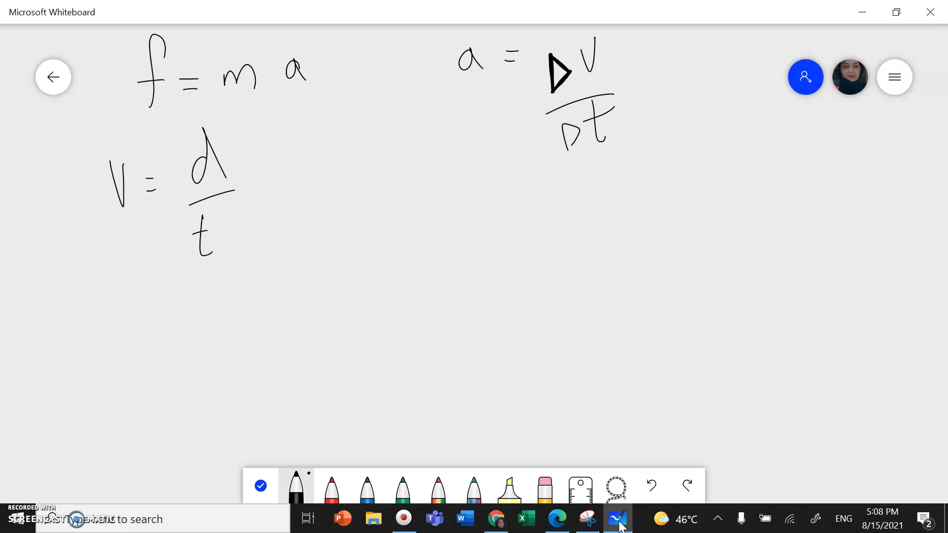
drag(260, 169, 282, 184)
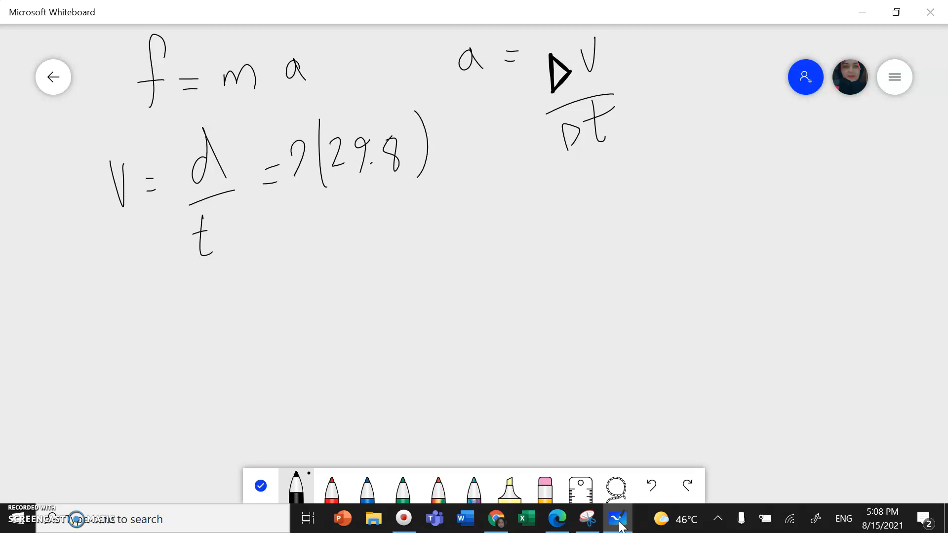
drag(303, 205, 432, 179)
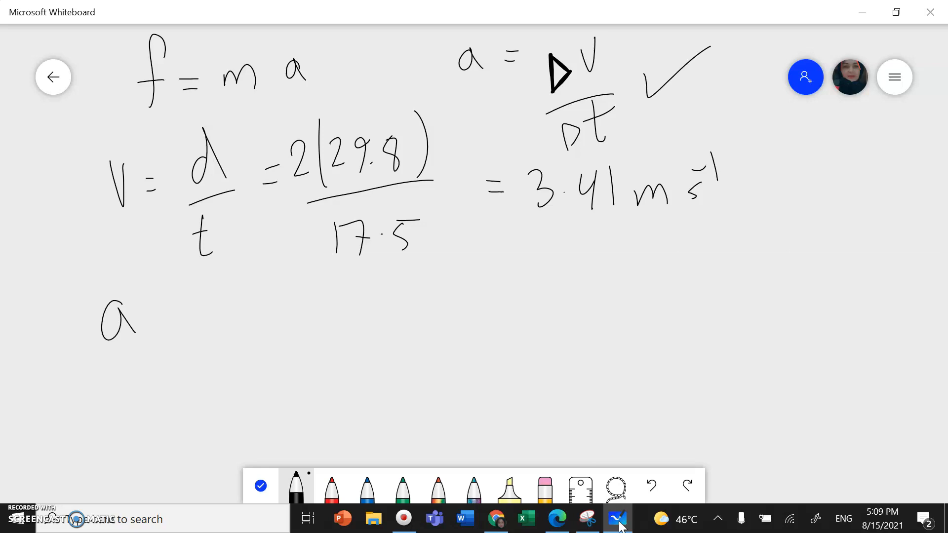
Write the acceleration a = 3.41/14 = 0.243 m s⁻².
drag(154, 314, 208, 314)
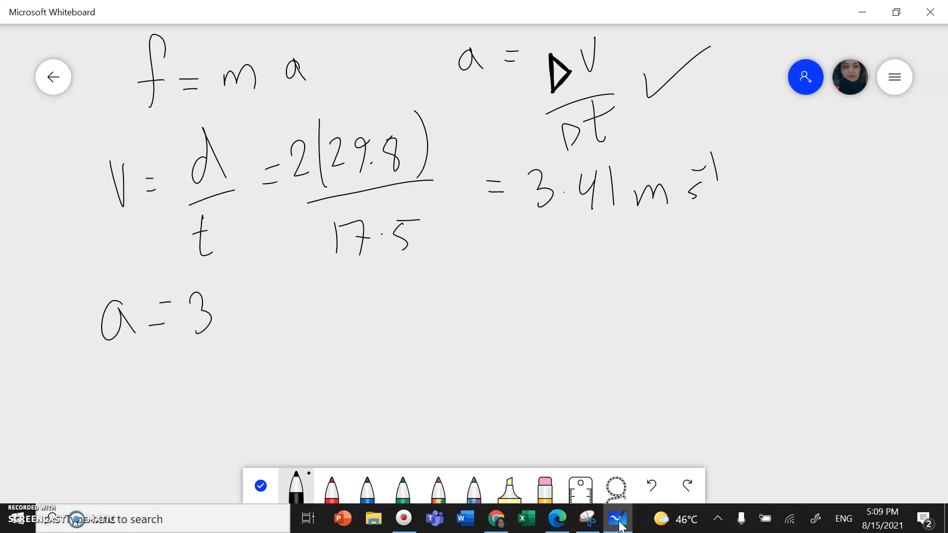
drag(218, 305, 290, 338)
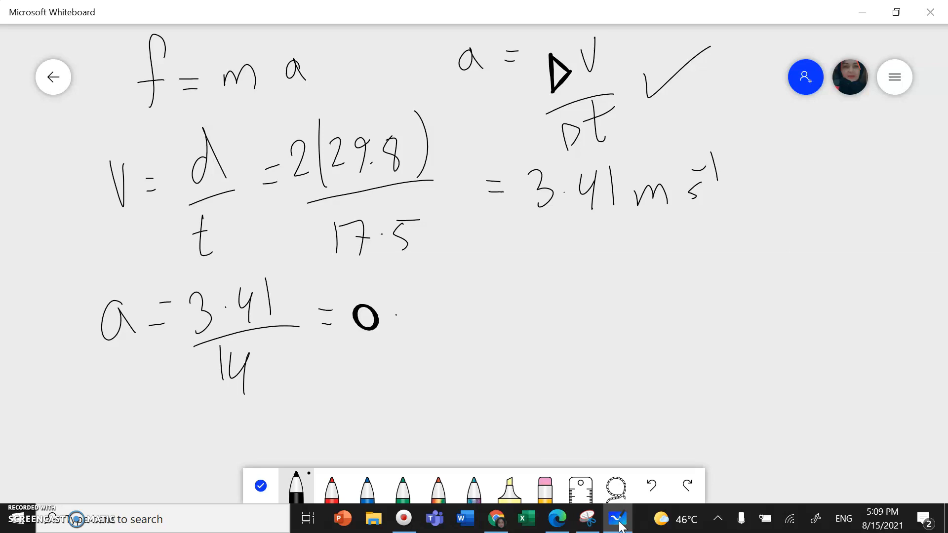
drag(405, 290, 417, 327)
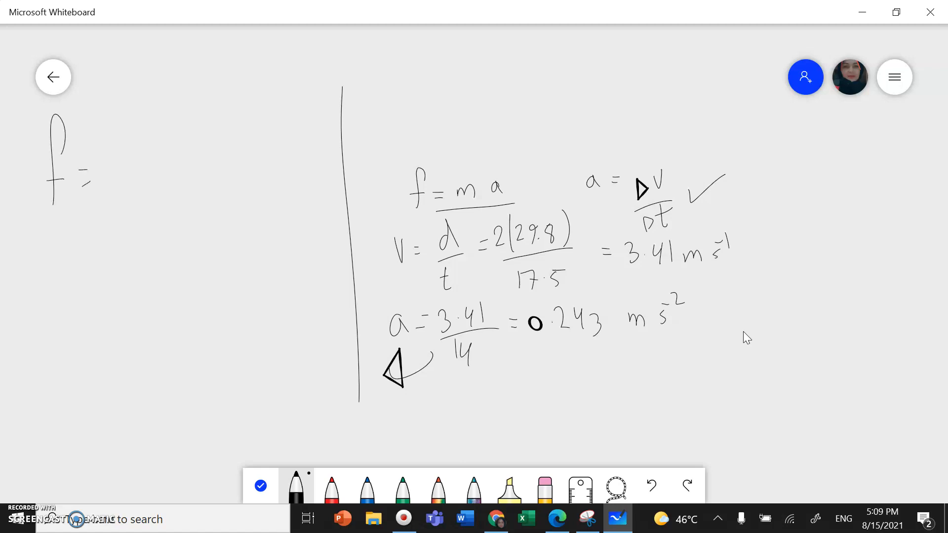
Write f = ma and Fg = mg, then μmg = ma with the masses cancelled.
drag(121, 163, 224, 152)
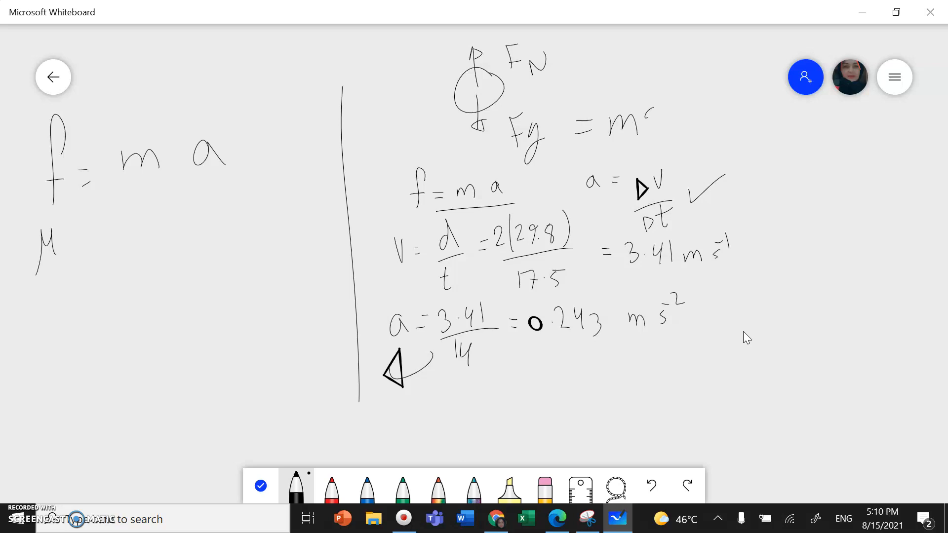
drag(641, 108, 695, 106)
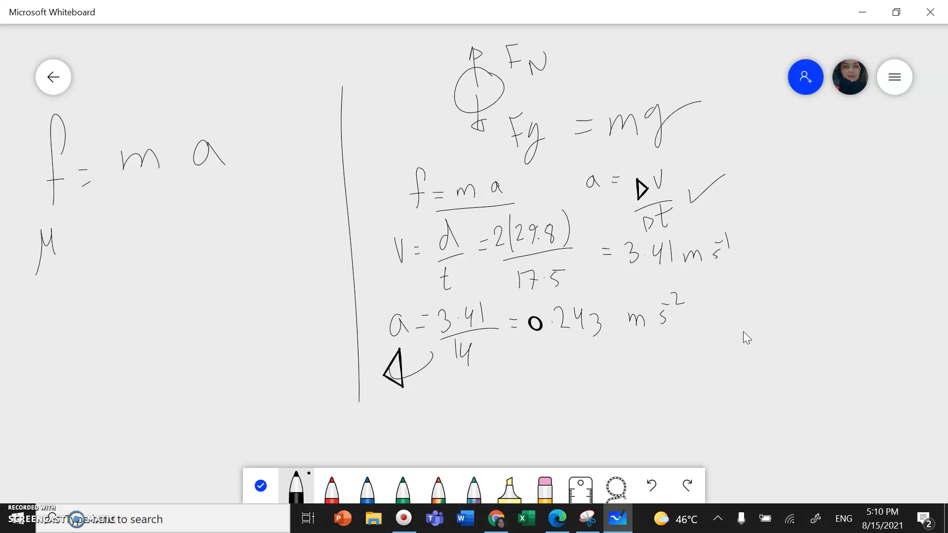
drag(69, 227, 71, 244)
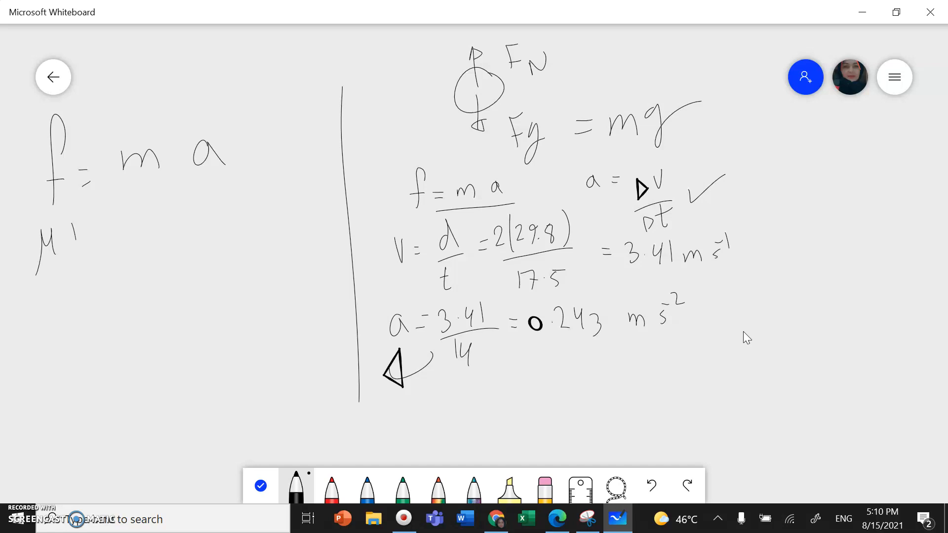
drag(72, 236, 162, 265)
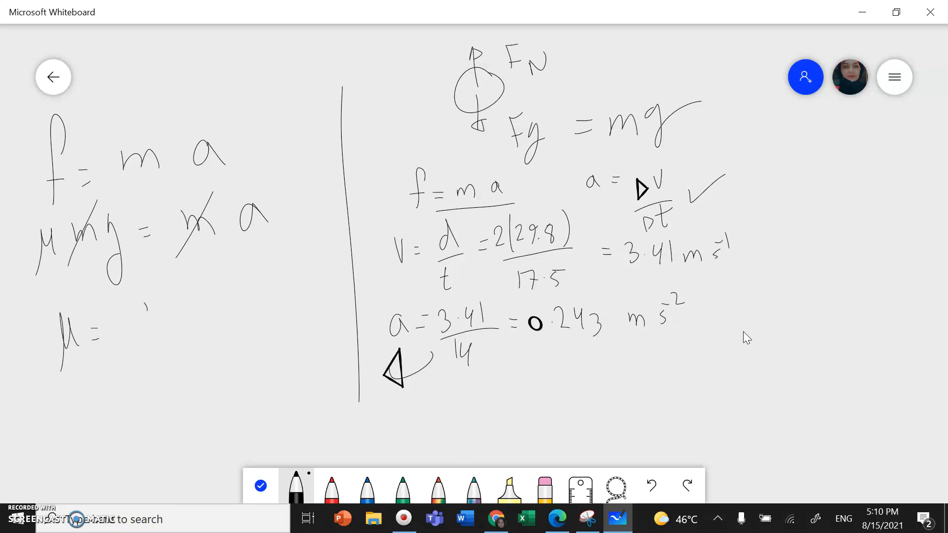
Write μ = a/g = 0.243/9.81.
drag(136, 311, 149, 387)
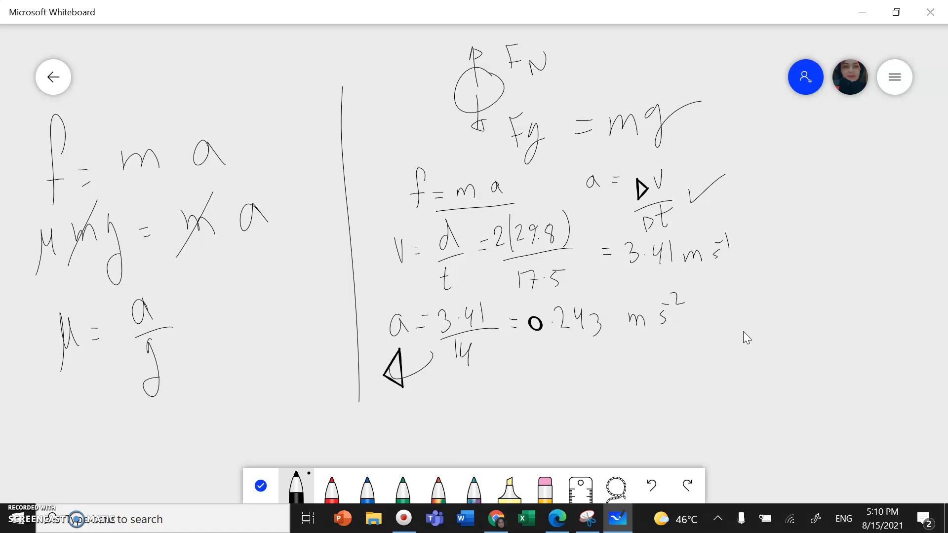
drag(192, 302, 208, 314)
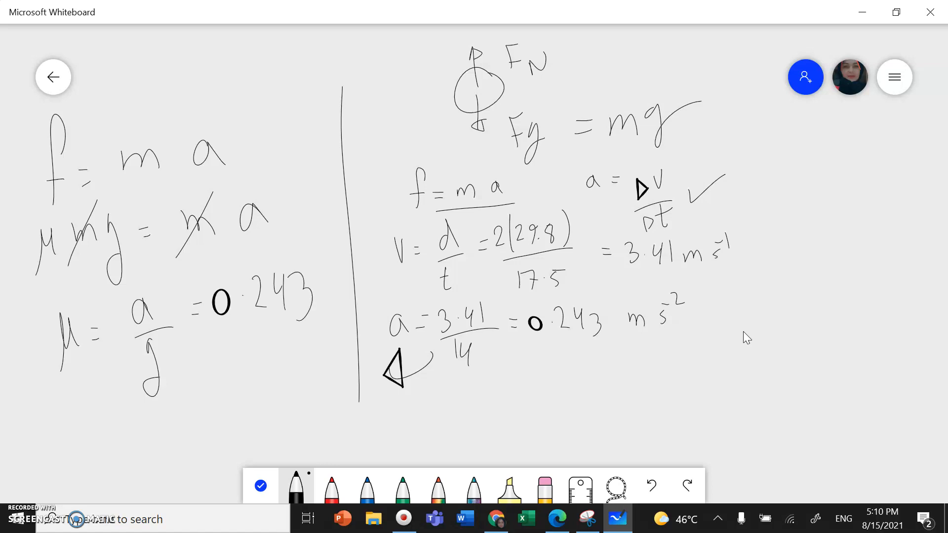
drag(228, 324, 324, 317)
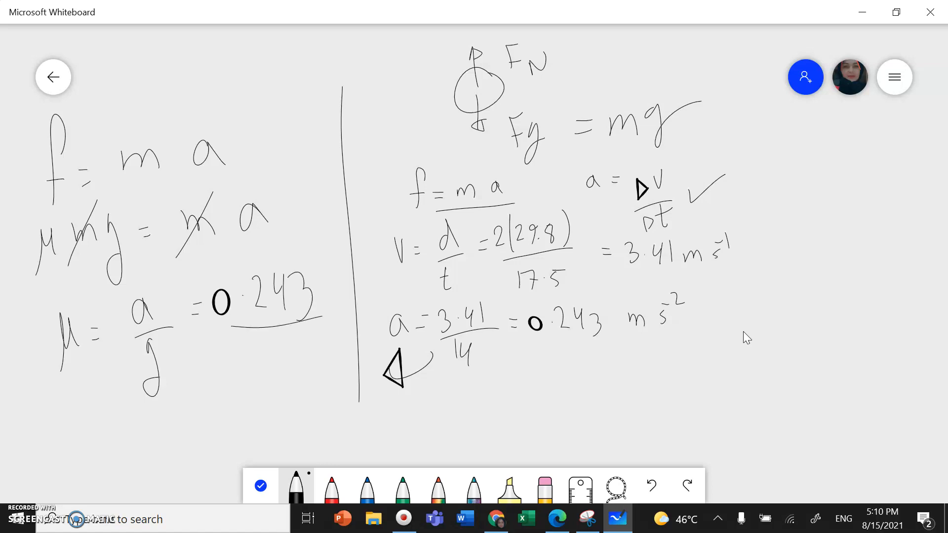
drag(239, 341, 254, 350)
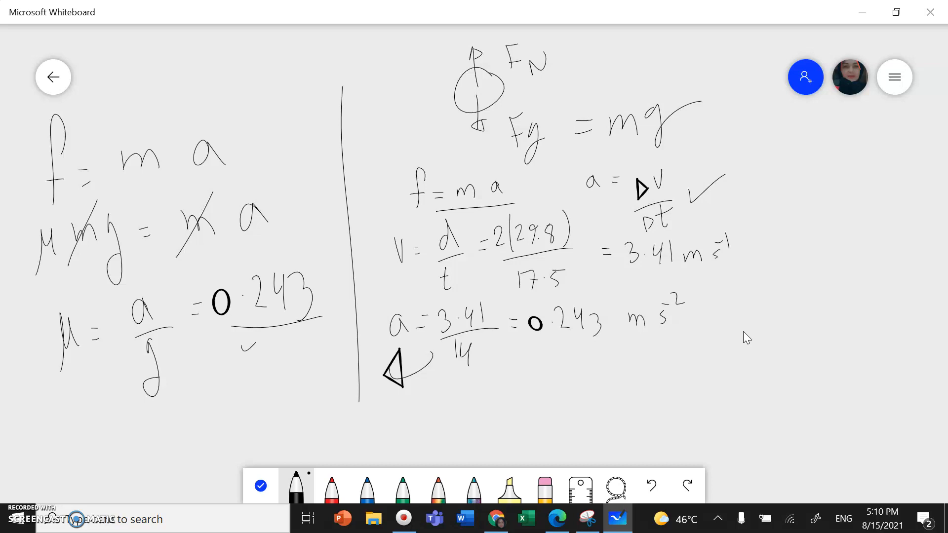
drag(242, 339, 308, 356)
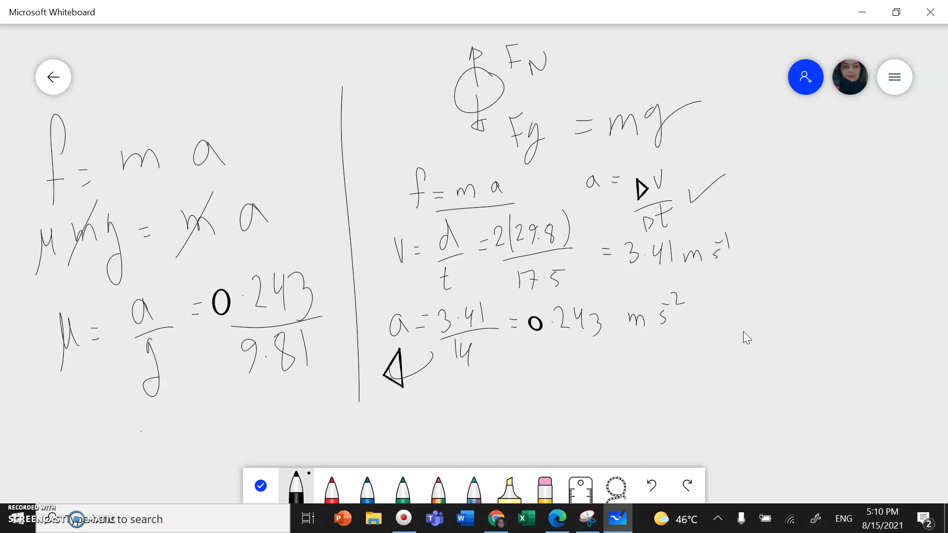
Finish the friction coefficient as 0.025 and return to the curling question PDF.
drag(139, 416, 248, 417)
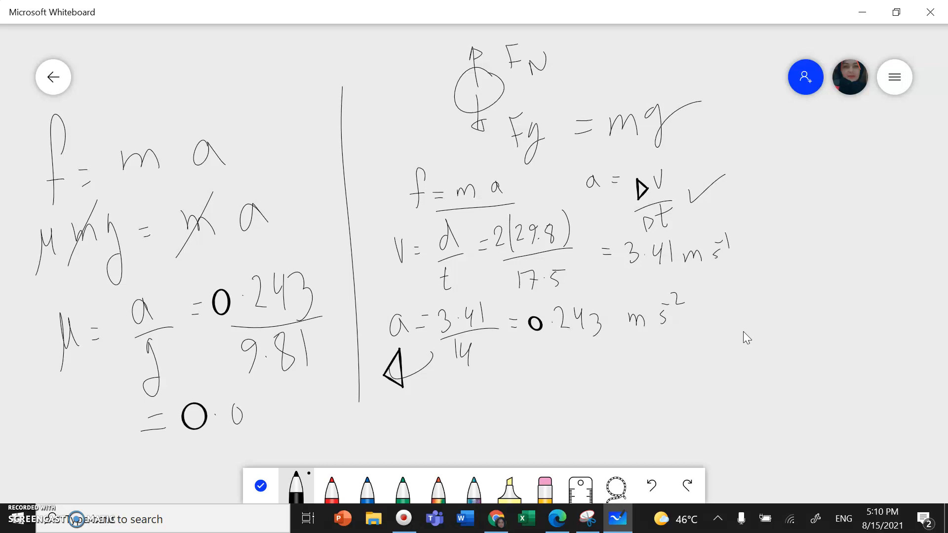
drag(254, 411, 302, 411)
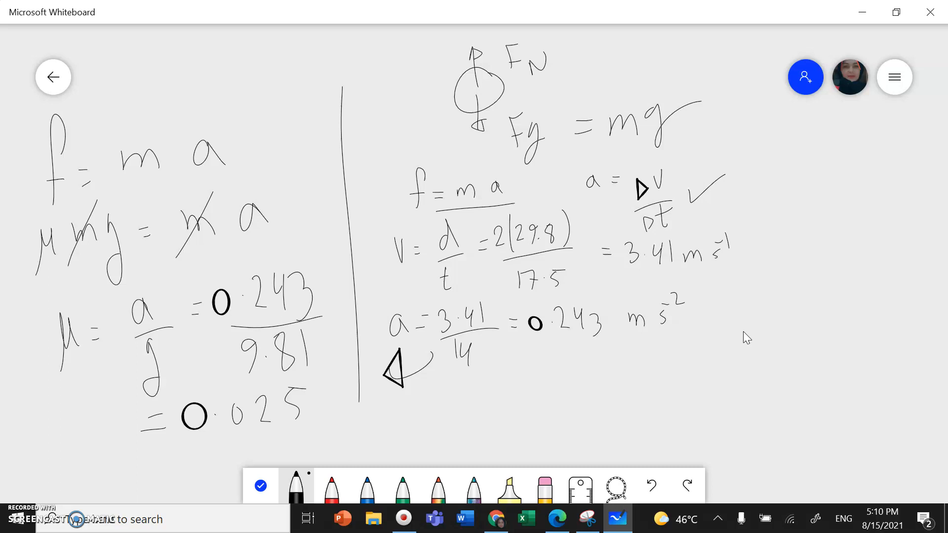
click(555, 519)
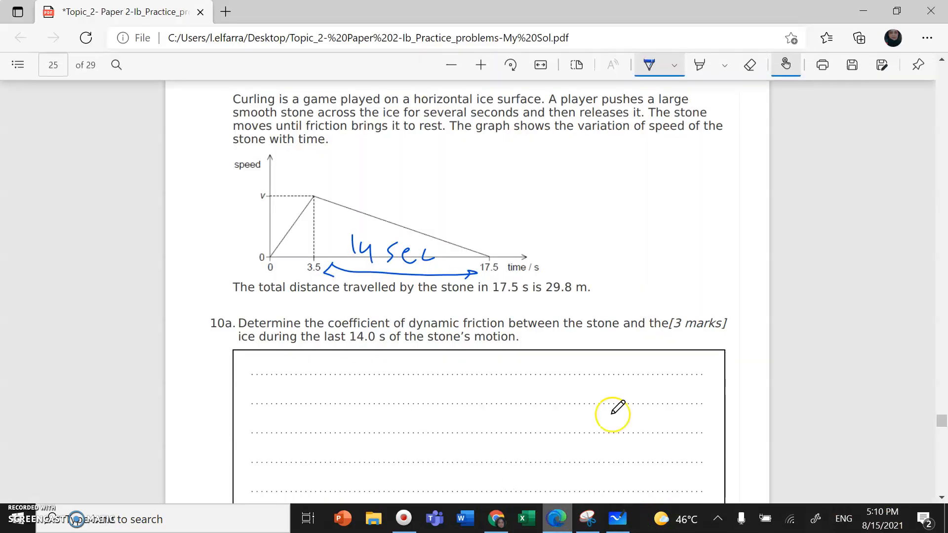
On question 10b's stone, draw the backward friction arrow labelled f = μFN.
scroll(down, 3)
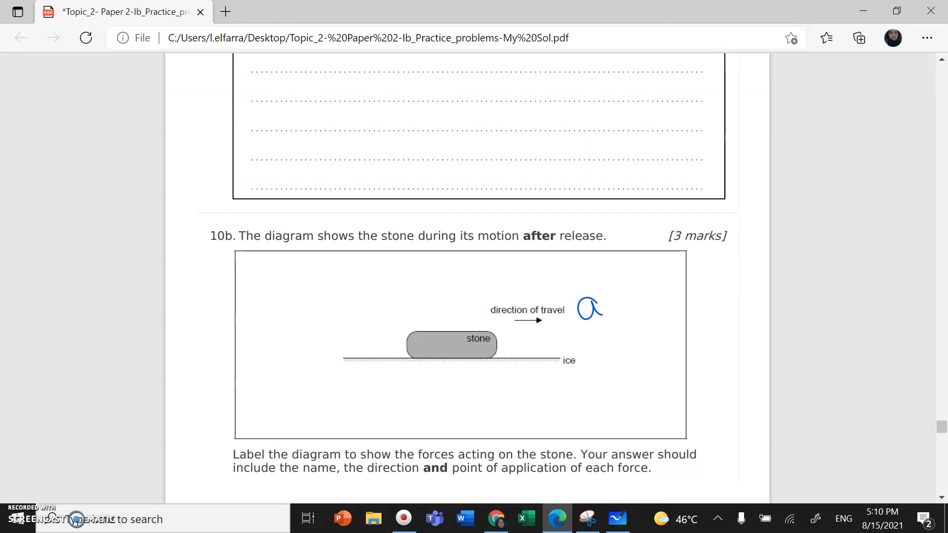
drag(441, 353, 359, 356)
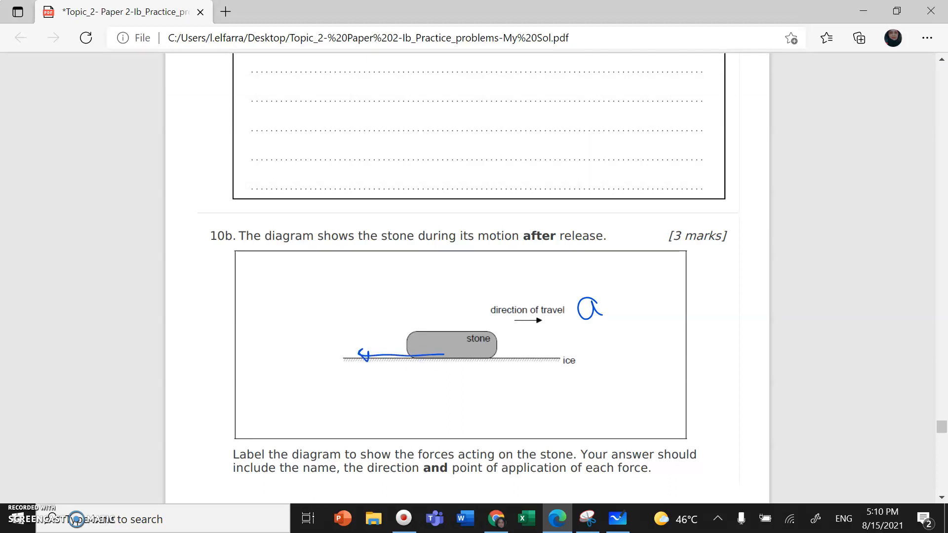
drag(260, 314, 265, 375)
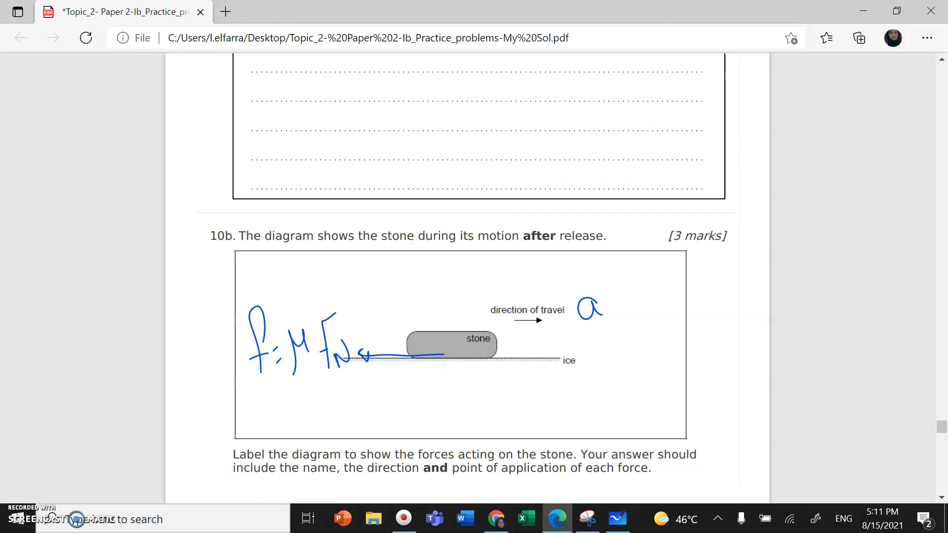
Add the upward normal force arrow FN and a downward force arrow through the stone.
drag(449, 353, 449, 276)
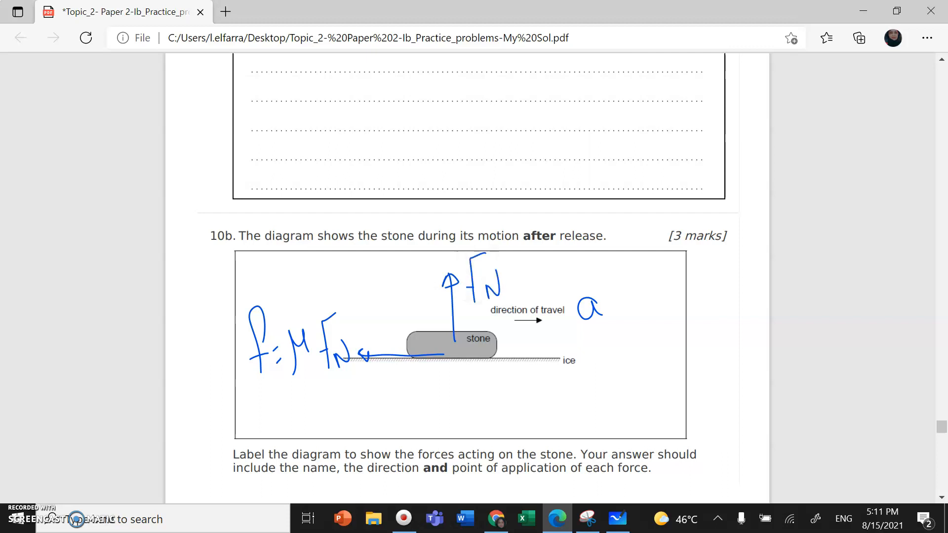
drag(453, 353, 462, 414)
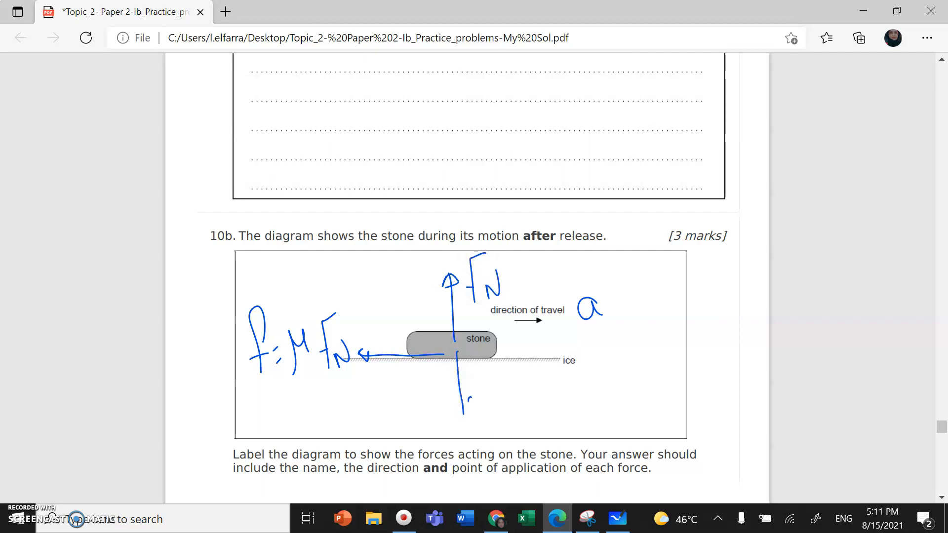
drag(462, 390, 465, 410)
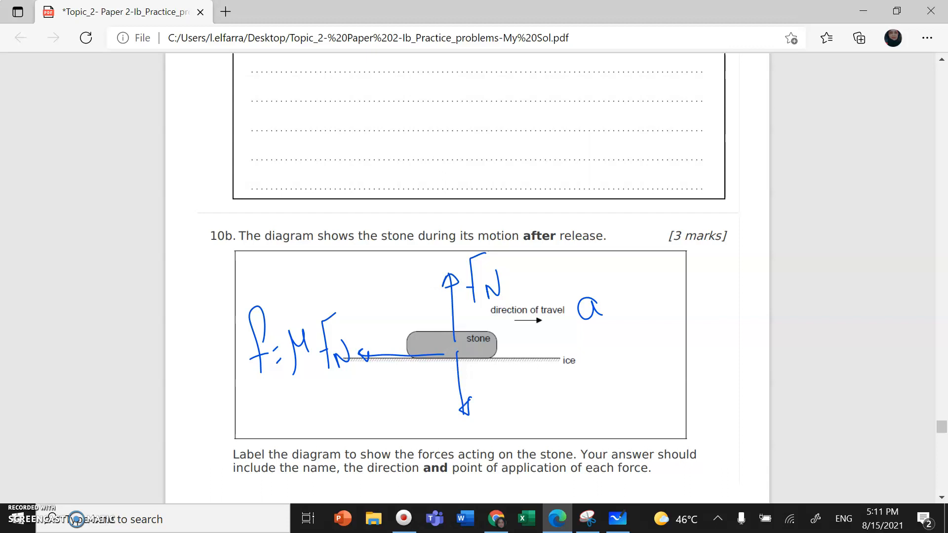